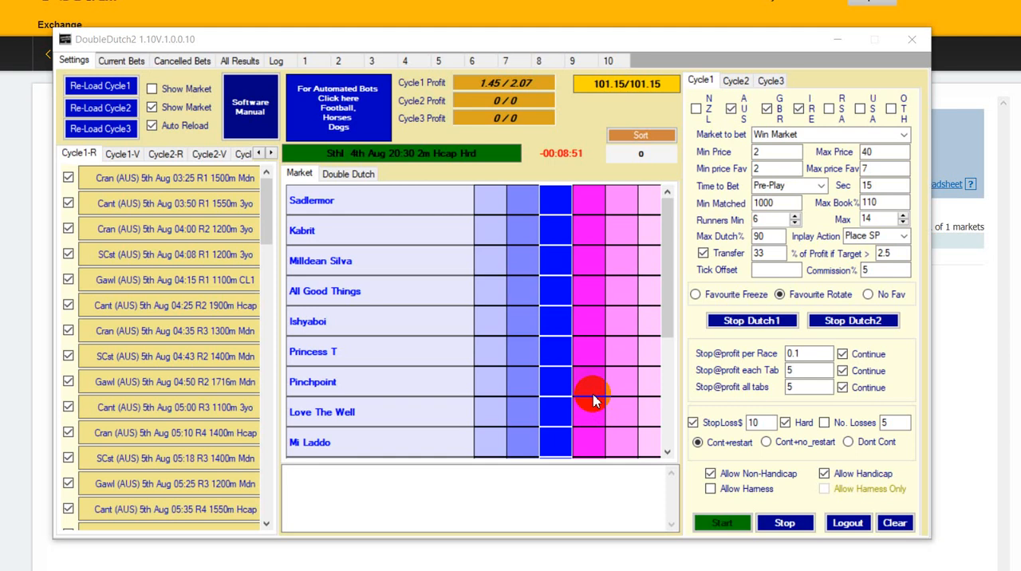
{"action": "mouse_move", "coordinate": [155, 44]}
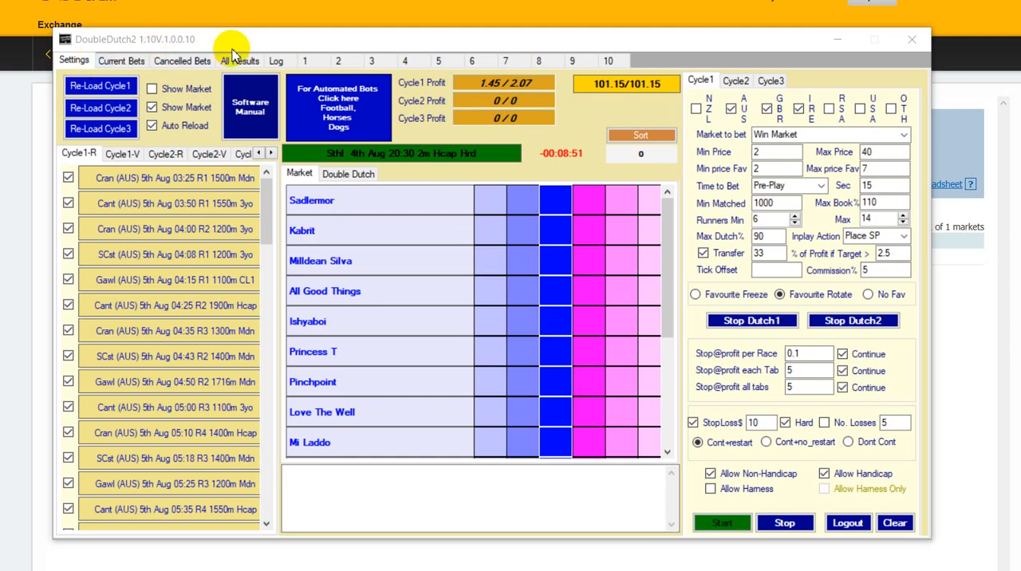
{"action": "mouse_move", "coordinate": [246, 32]}
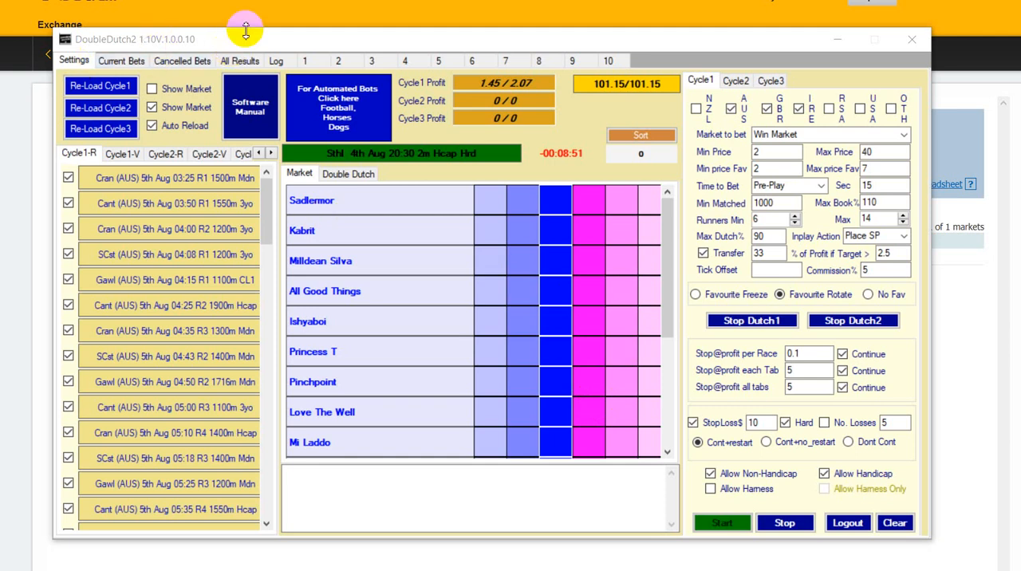
{"action": "mouse_move", "coordinate": [248, 30]}
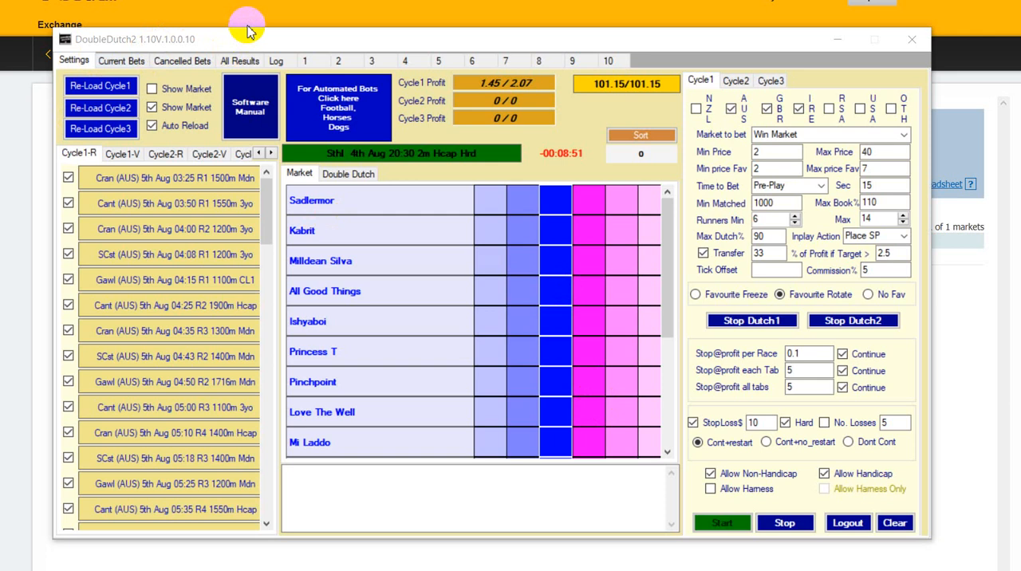
{"action": "mouse_move", "coordinate": [248, 28]}
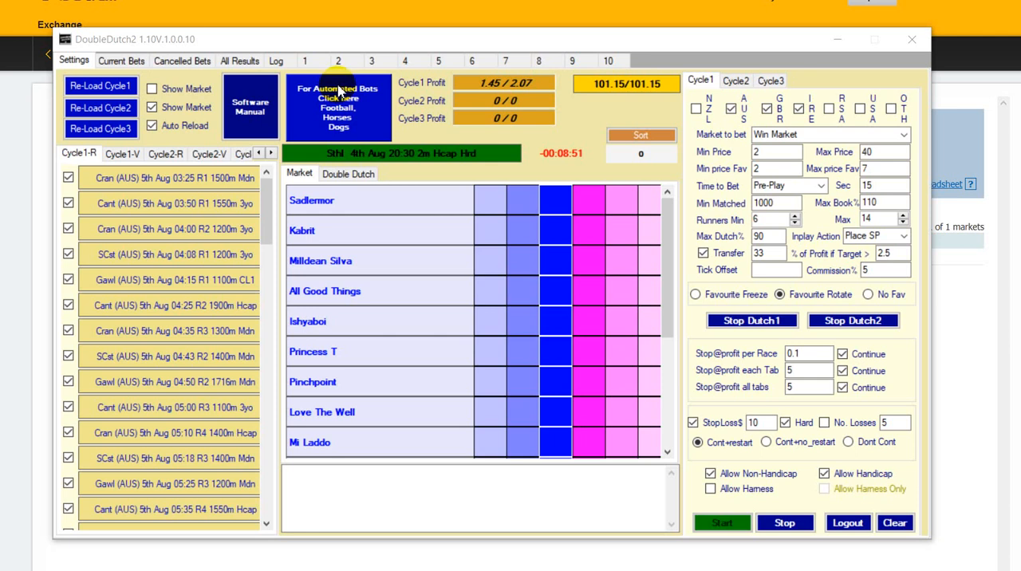
Step: Open All Results, briefly return to Settings, then reopen the All Results log
{"action": "left_click", "coordinate": [239, 60]}
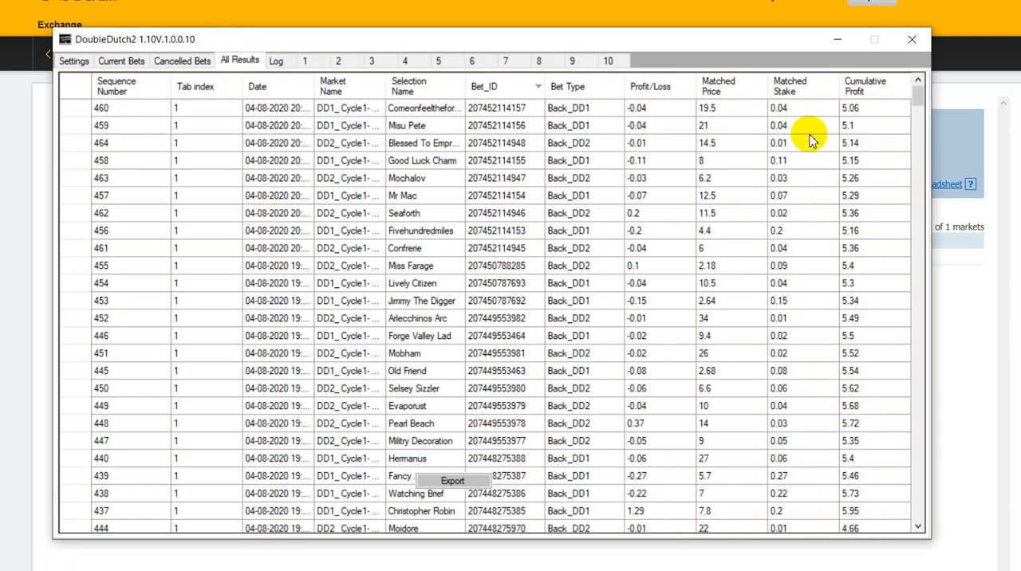
{"action": "mouse_move", "coordinate": [915, 122]}
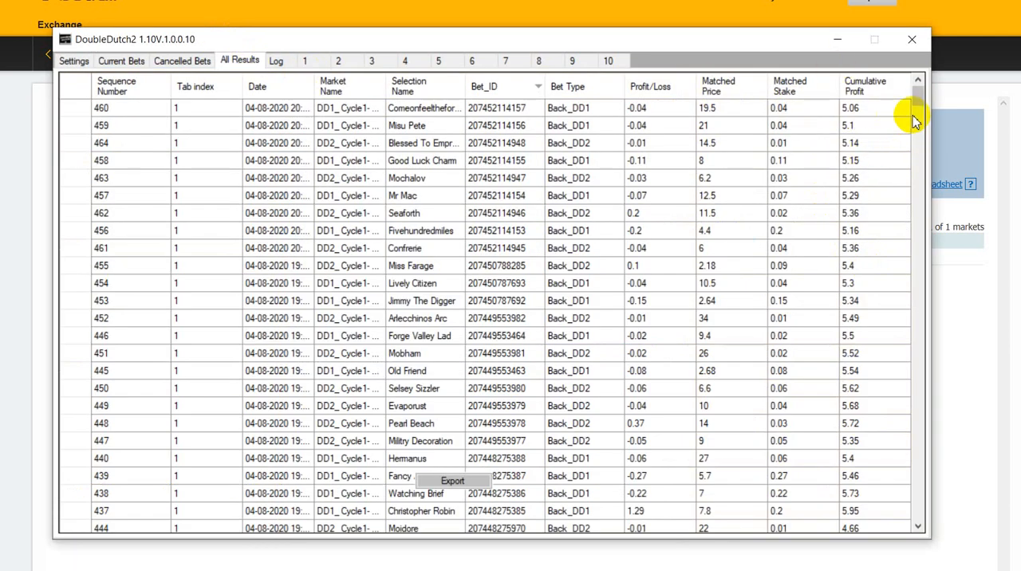
{"action": "mouse_move", "coordinate": [730, 218]}
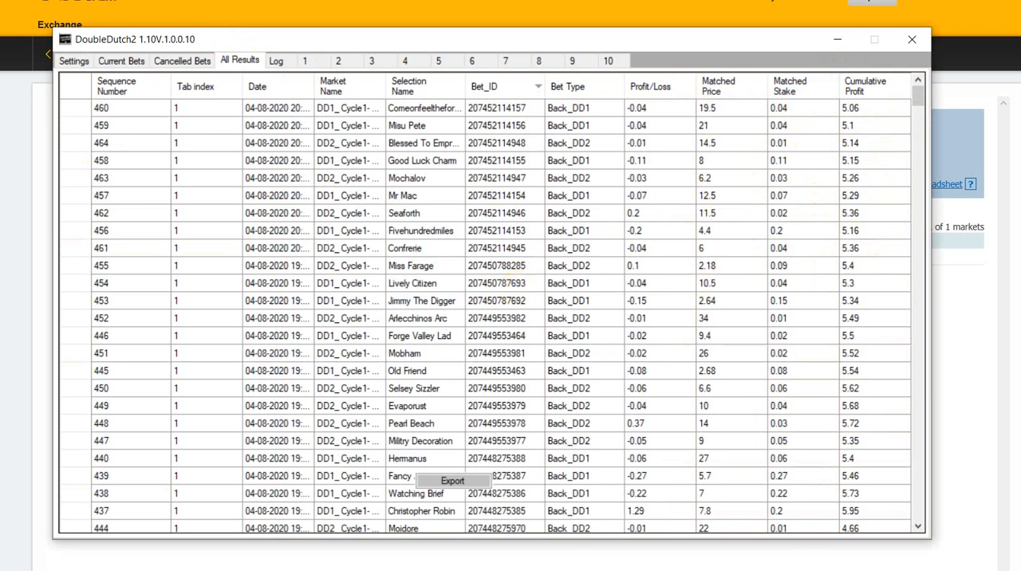
{"action": "left_click", "coordinate": [74, 60]}
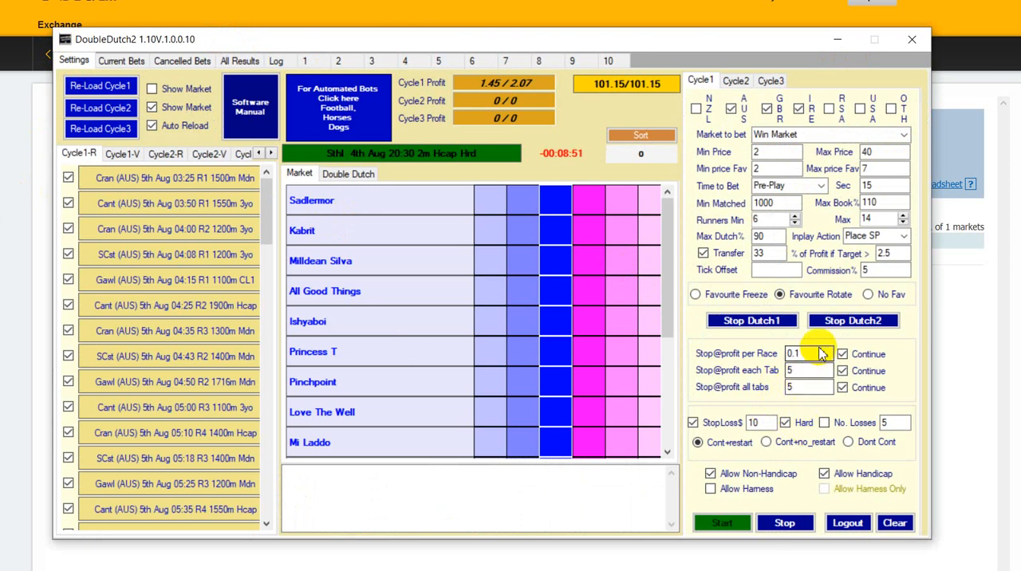
{"action": "left_click", "coordinate": [239, 60]}
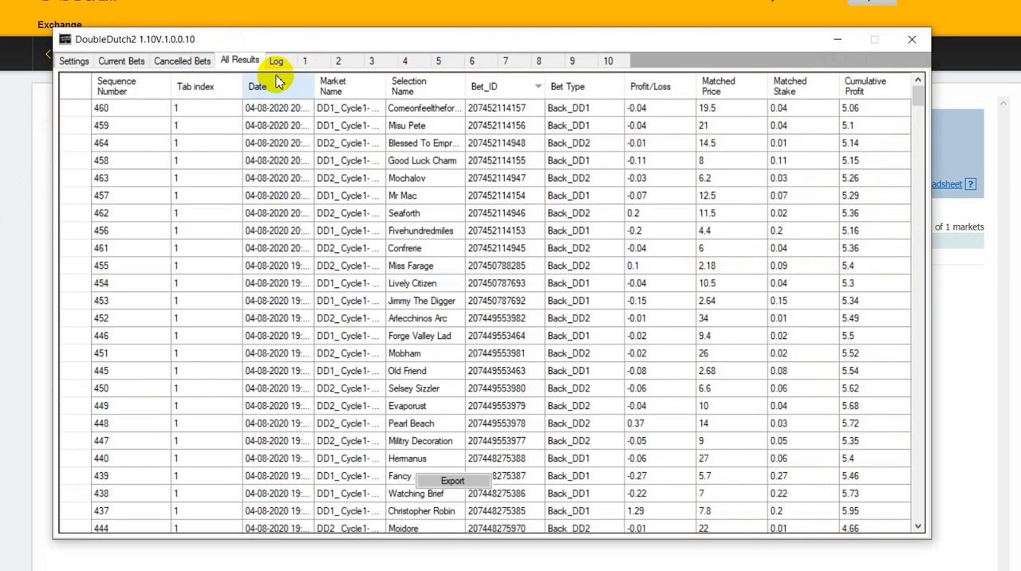
{"action": "mouse_move", "coordinate": [275, 80]}
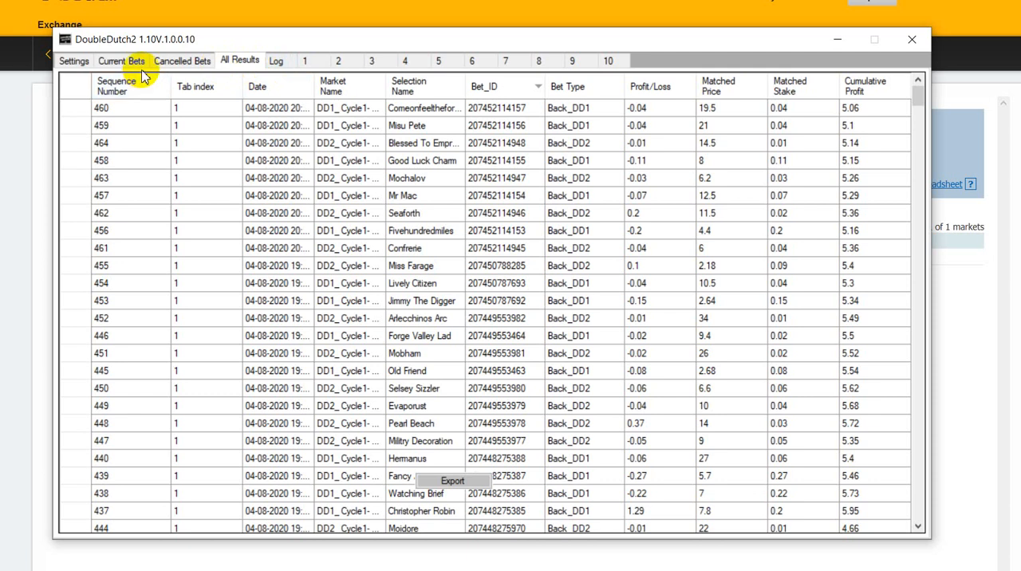
{"action": "mouse_move", "coordinate": [140, 72]}
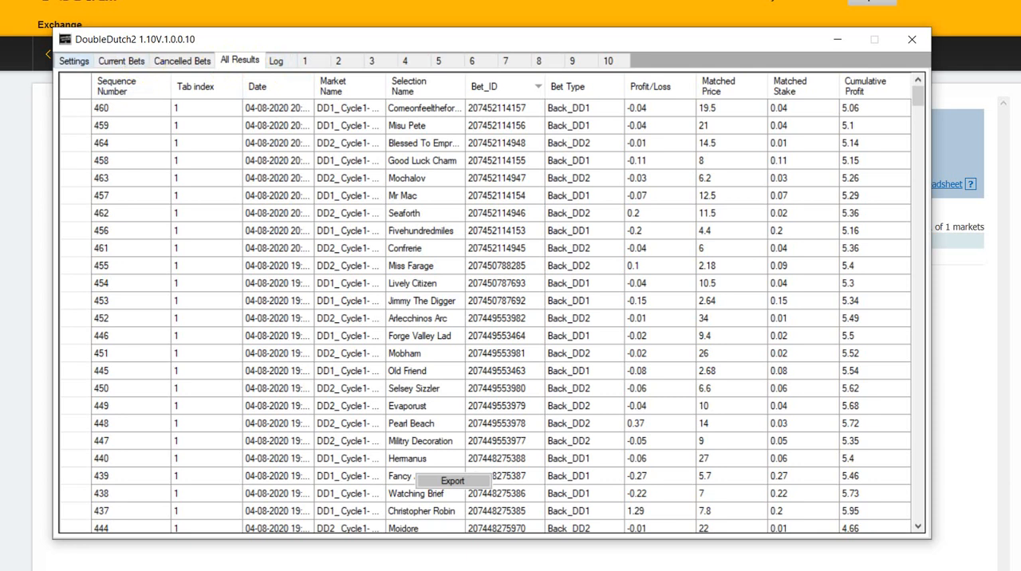
Step: Switch DoubleDutch2 back to the Settings tab
{"action": "left_click", "coordinate": [73, 61]}
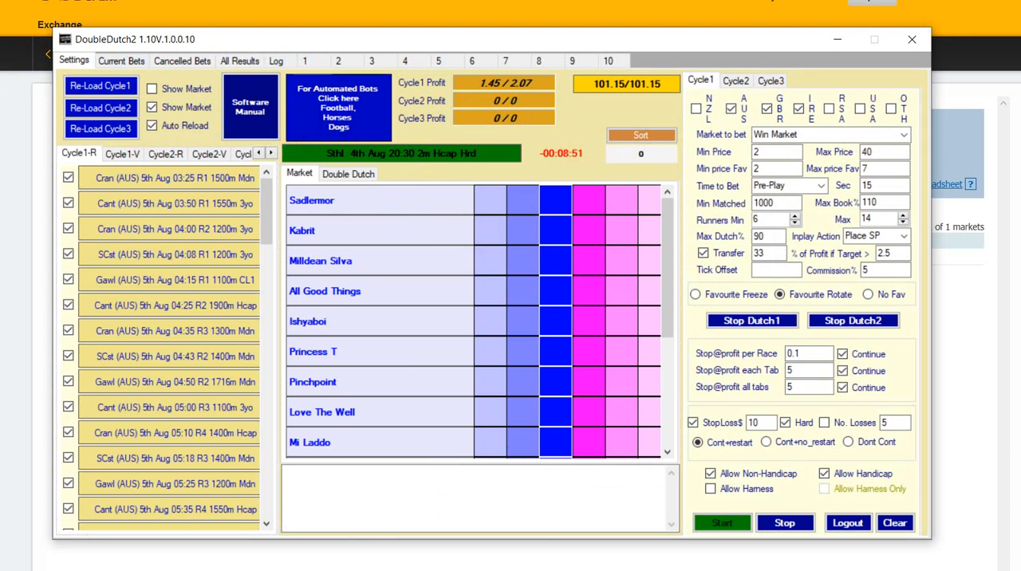
{"action": "mouse_move", "coordinate": [595, 48]}
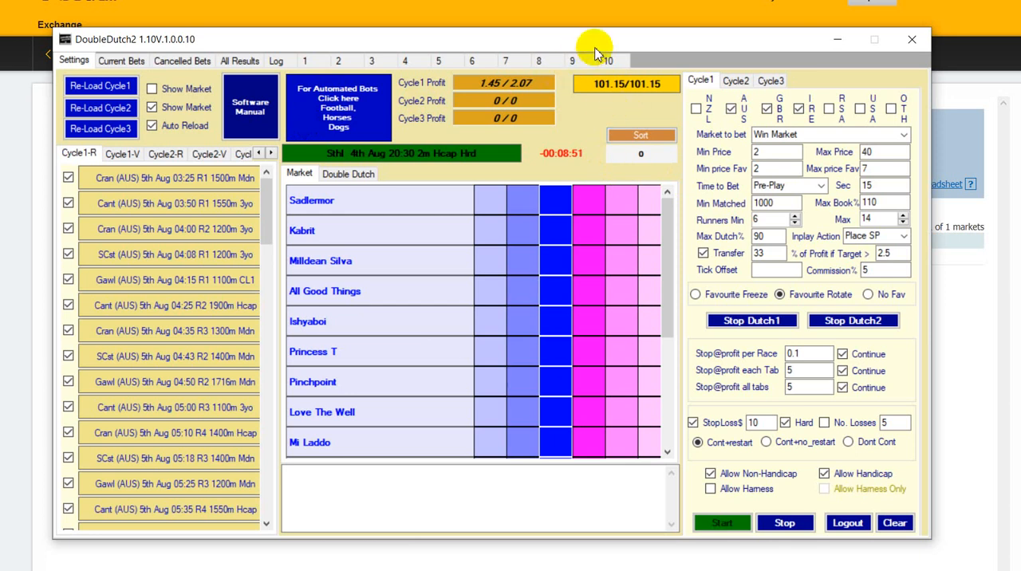
{"action": "mouse_move", "coordinate": [618, 44]}
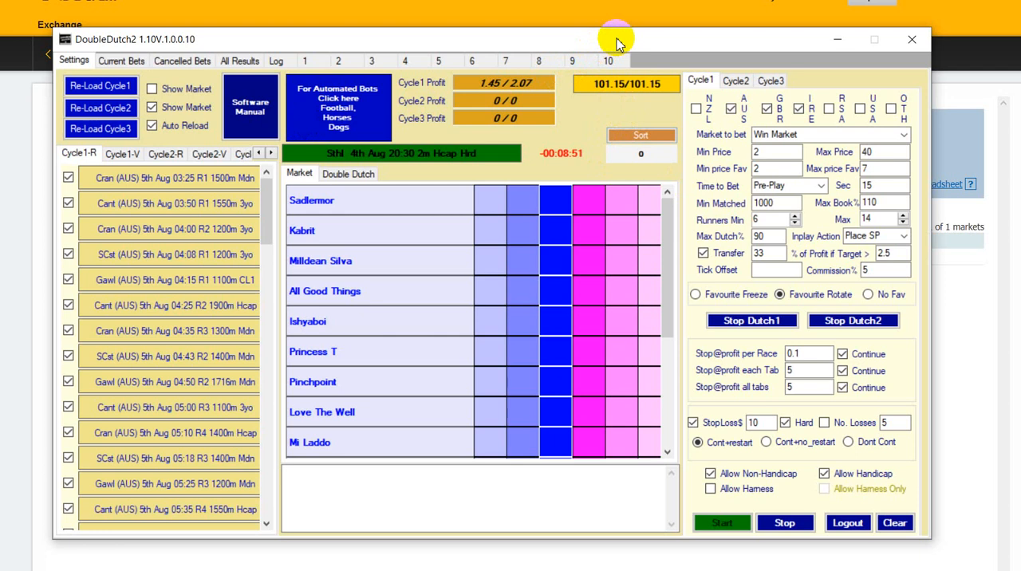
{"action": "mouse_move", "coordinate": [837, 39]}
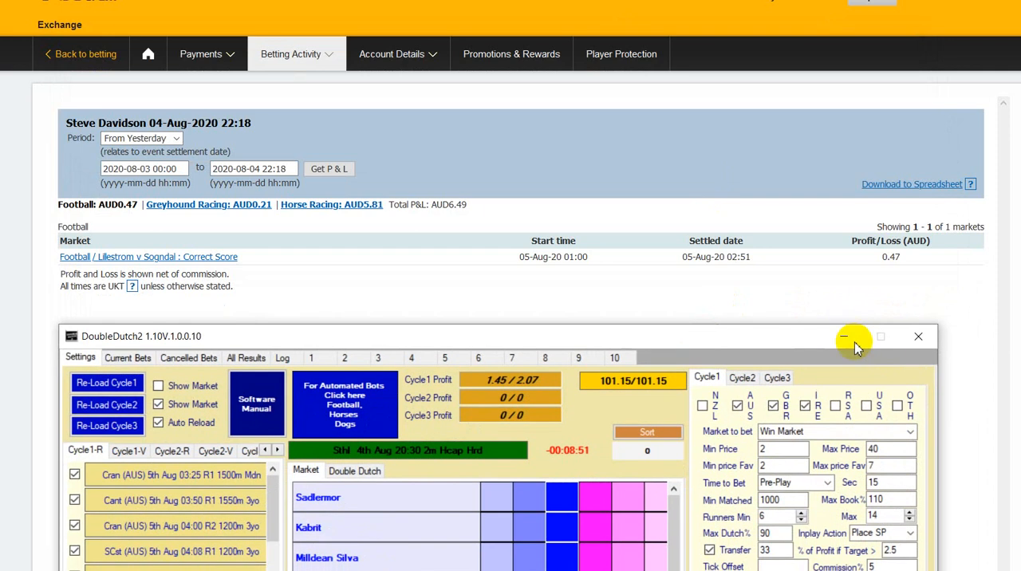
{"action": "mouse_move", "coordinate": [844, 335]}
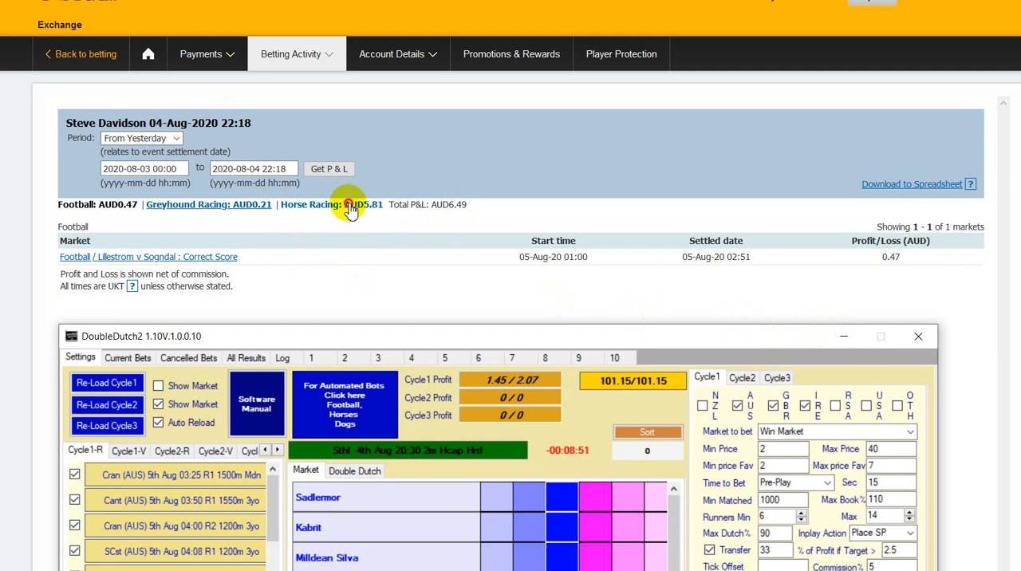
Step: Show Horse Racing profit and loss and advance through the first market pages
{"action": "left_click", "coordinate": [363, 205]}
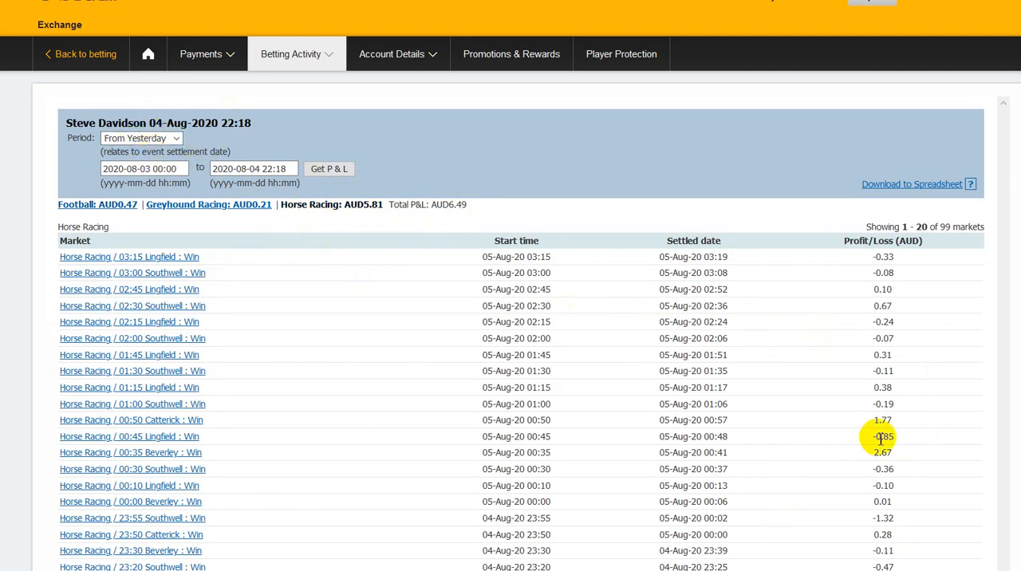
{"action": "mouse_move", "coordinate": [236, 286]}
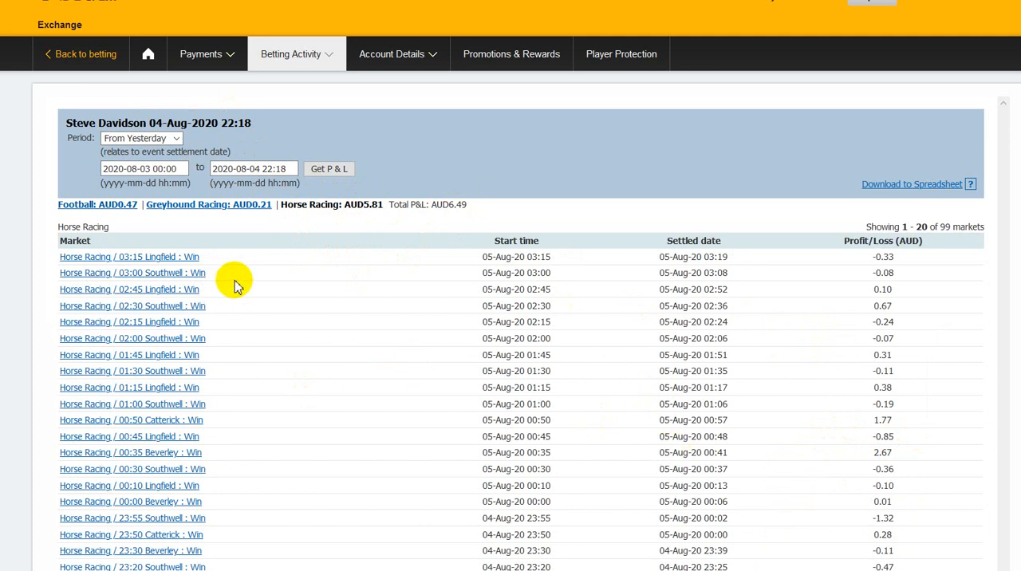
{"action": "mouse_move", "coordinate": [286, 268]}
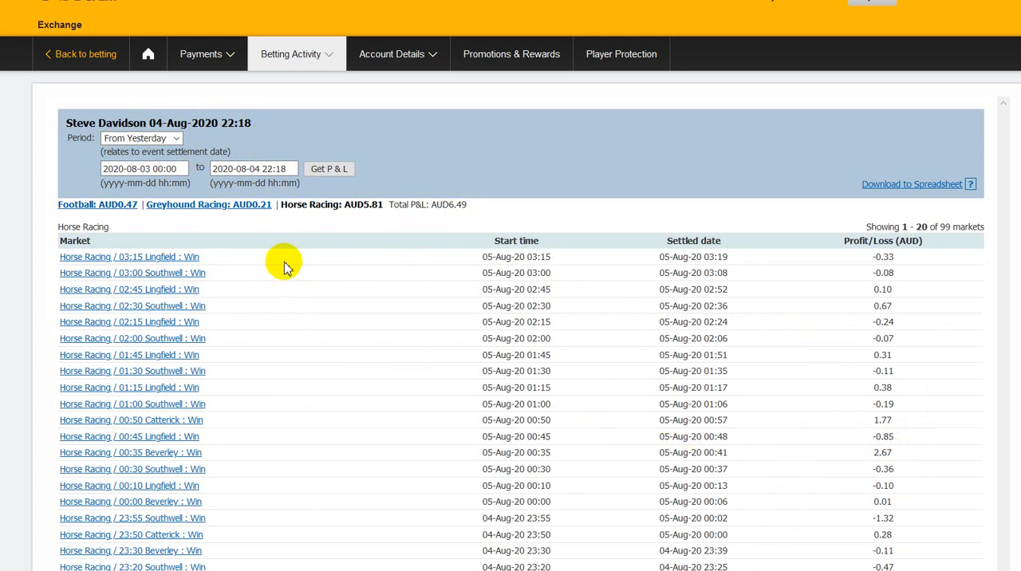
{"action": "mouse_move", "coordinate": [277, 224]}
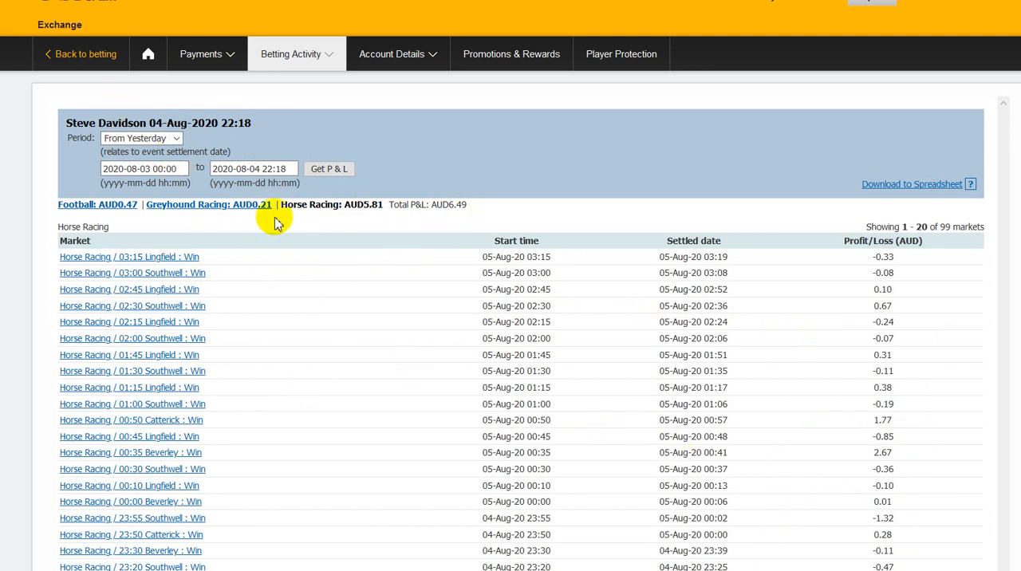
{"action": "mouse_move", "coordinate": [378, 222]}
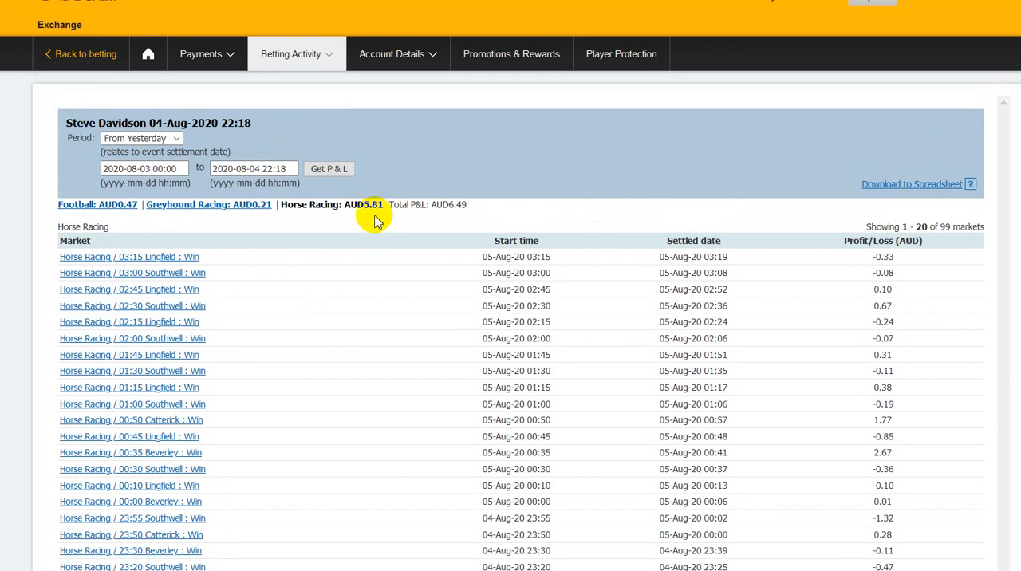
{"action": "mouse_move", "coordinate": [383, 218]}
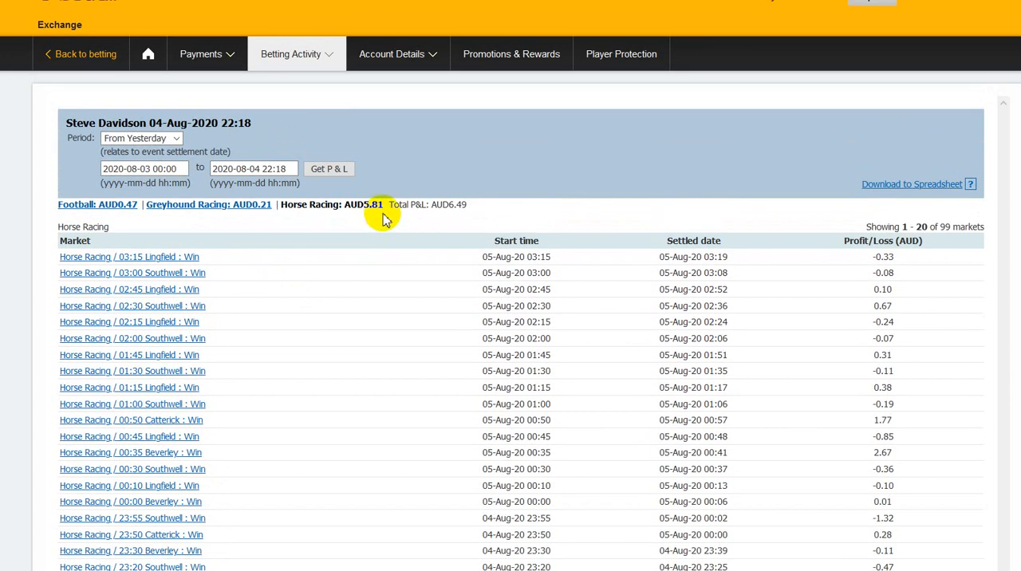
{"action": "scroll", "scroll_direction": "down", "scroll_amount": 3}
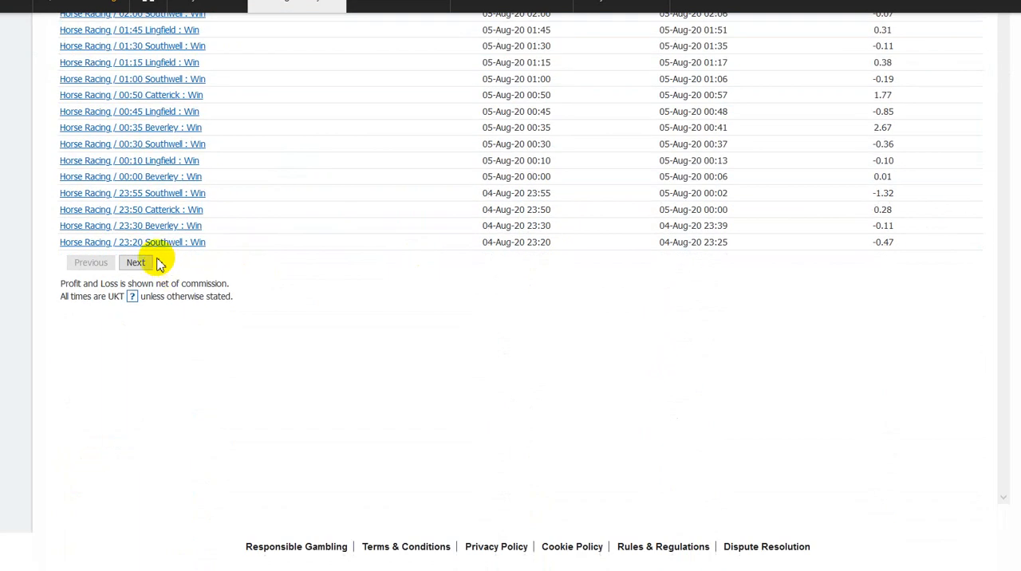
{"action": "left_click", "coordinate": [136, 262]}
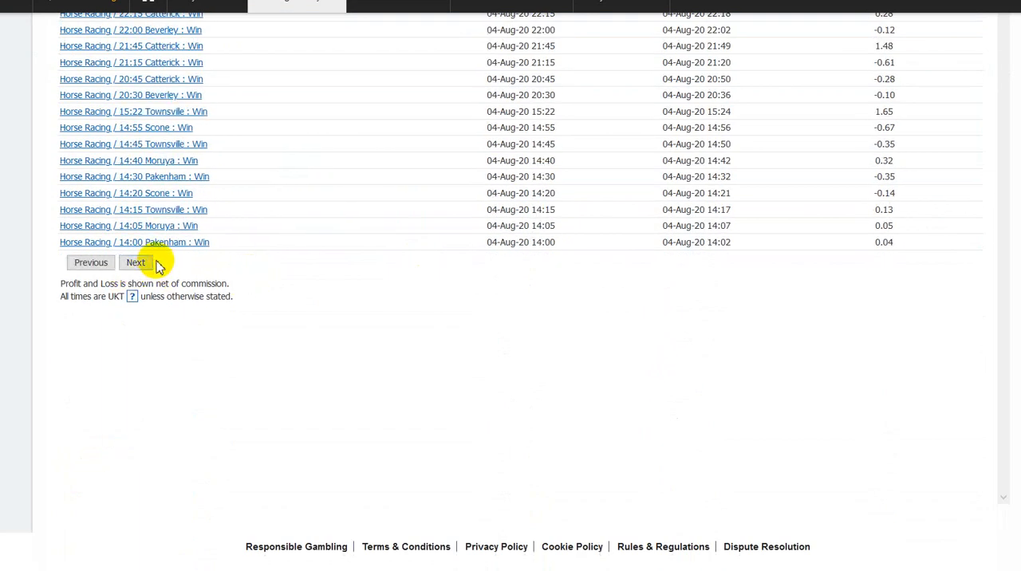
{"action": "left_click", "coordinate": [136, 263]}
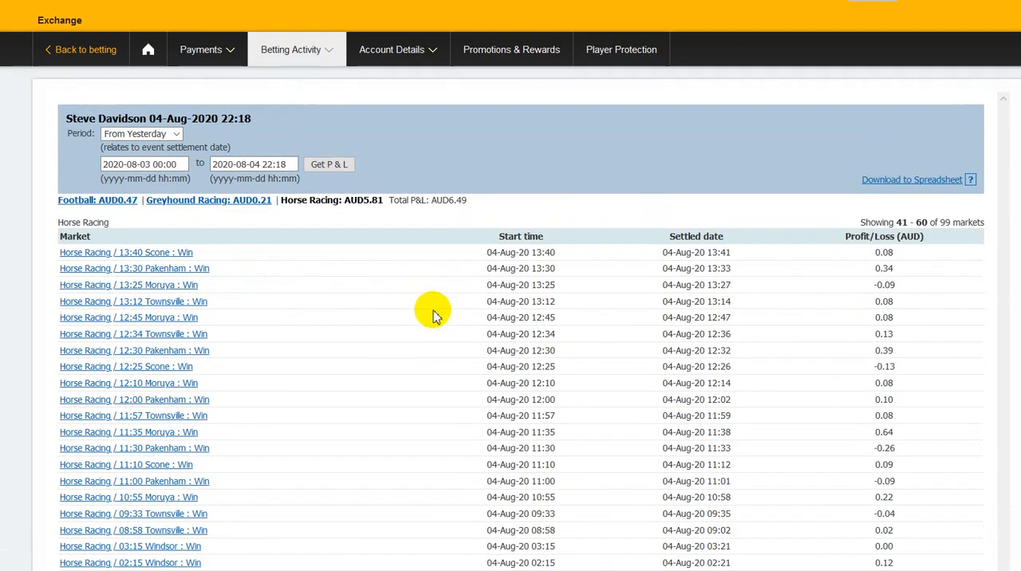
Step: Continue to the last page of the 99 markets, then head back toward earlier pages
{"action": "left_click", "coordinate": [135, 405]}
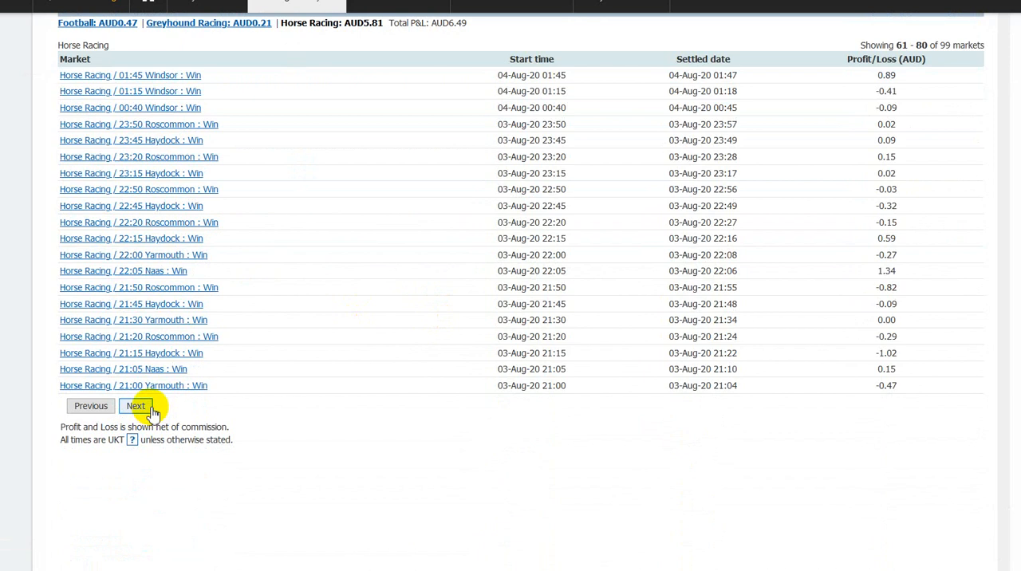
{"action": "left_click", "coordinate": [135, 406]}
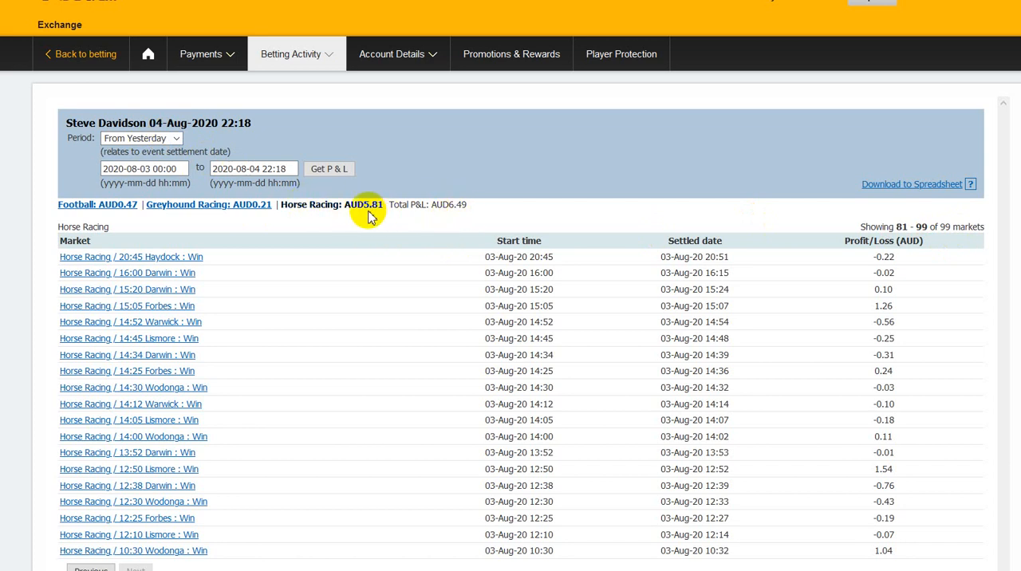
{"action": "mouse_move", "coordinate": [390, 302]}
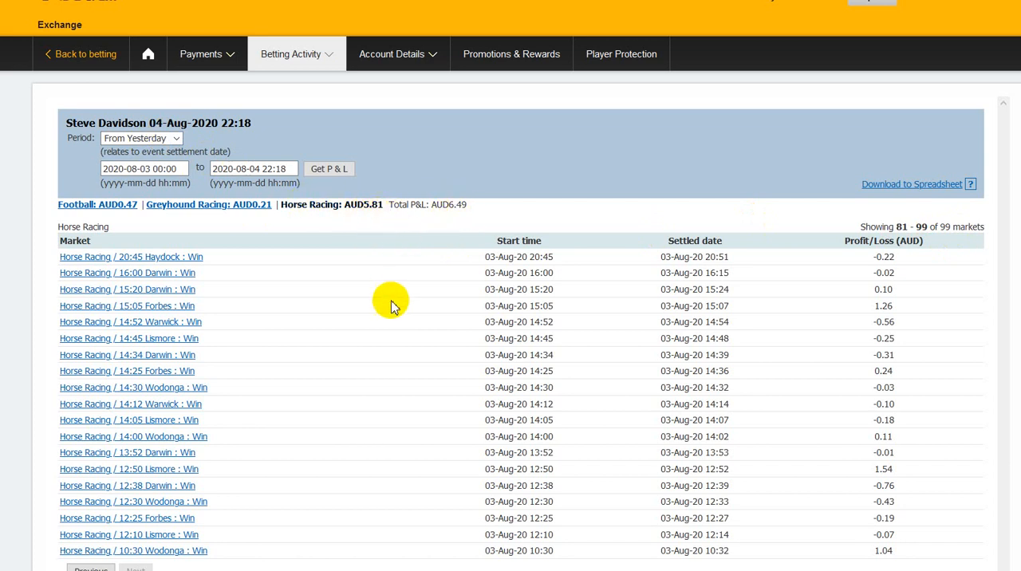
{"action": "scroll", "scroll_direction": "down", "scroll_amount": 3}
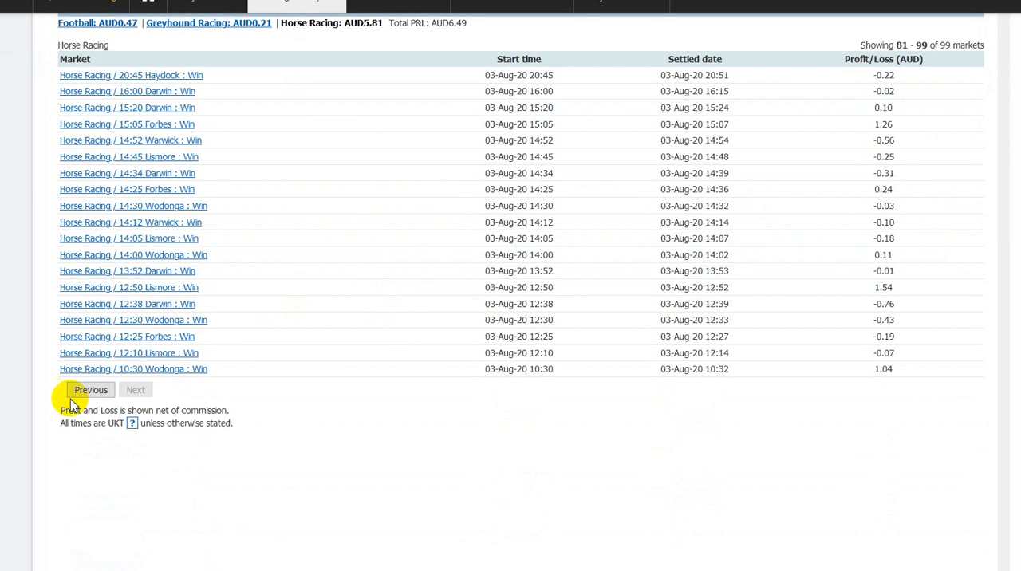
{"action": "left_click", "coordinate": [90, 406]}
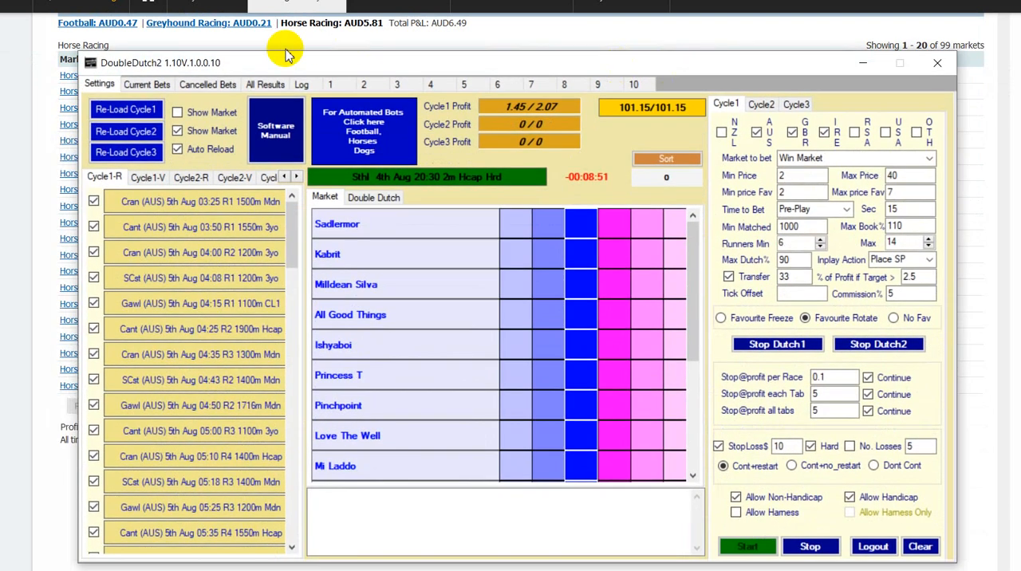
Step: Focus DoubleDutch2 and open its All Results log of bets and cumulative profit
{"action": "left_click", "coordinate": [265, 84]}
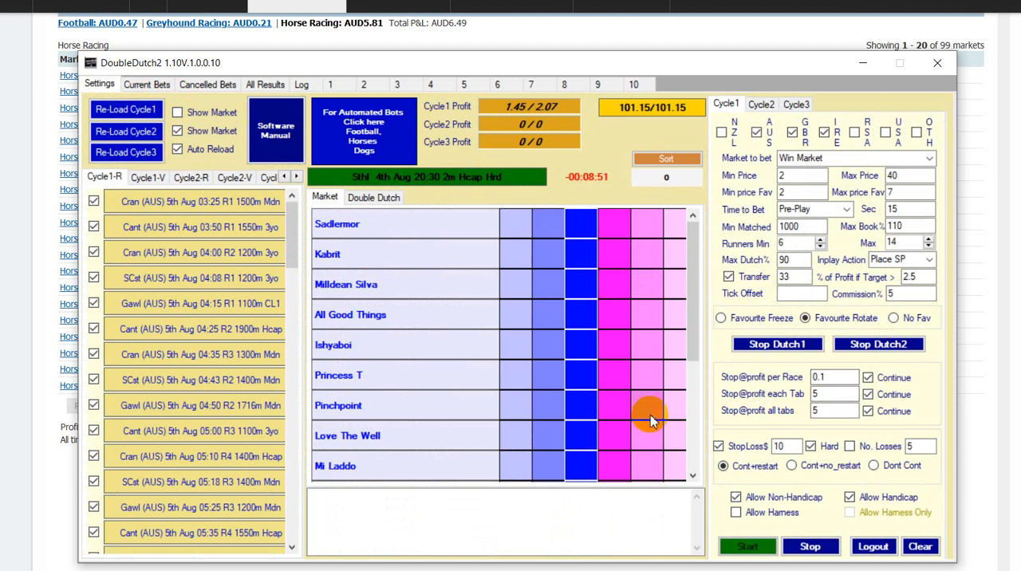
{"action": "left_click", "coordinate": [265, 84]}
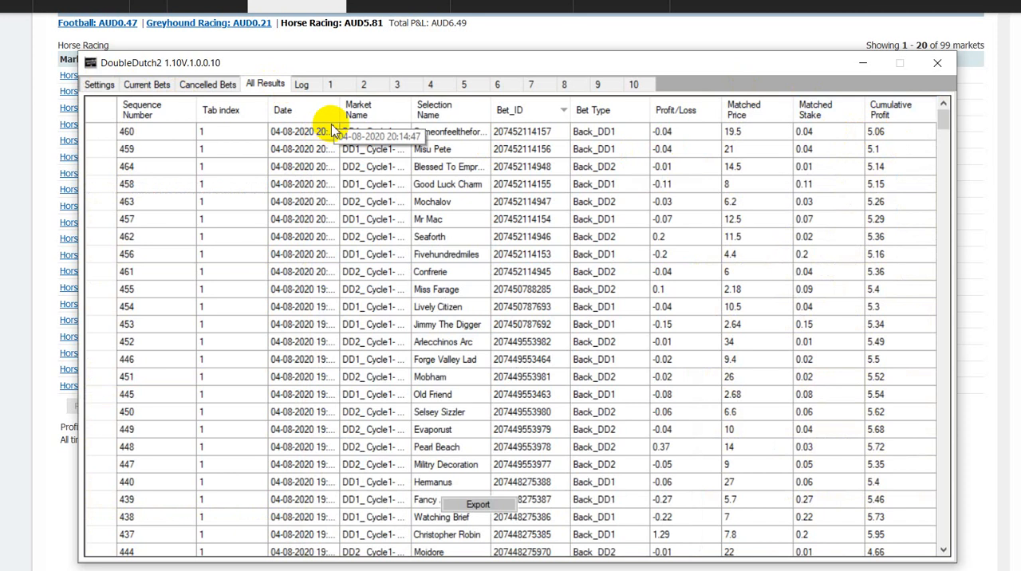
{"action": "mouse_move", "coordinate": [539, 65]}
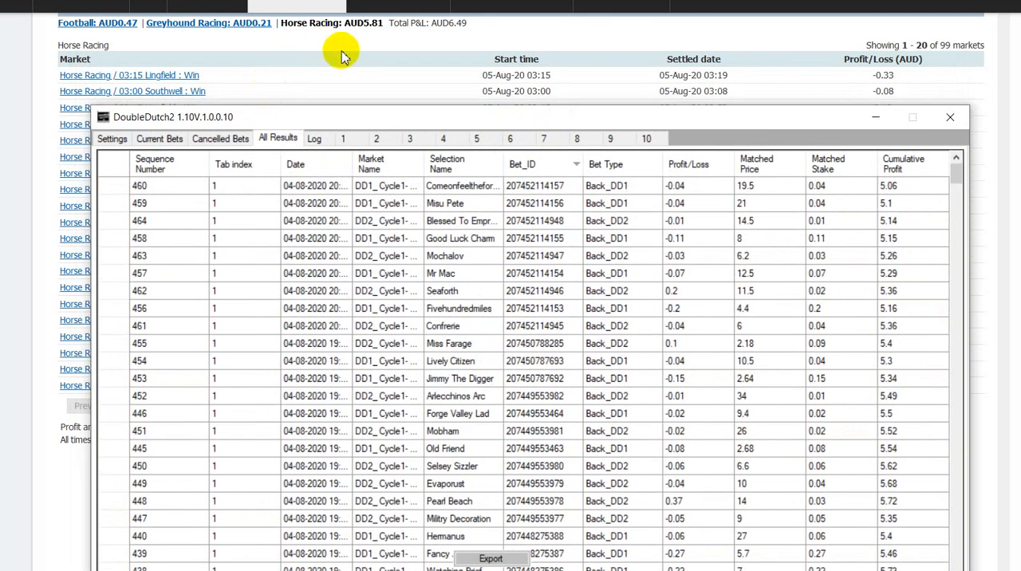
{"action": "left_click", "coordinate": [113, 138]}
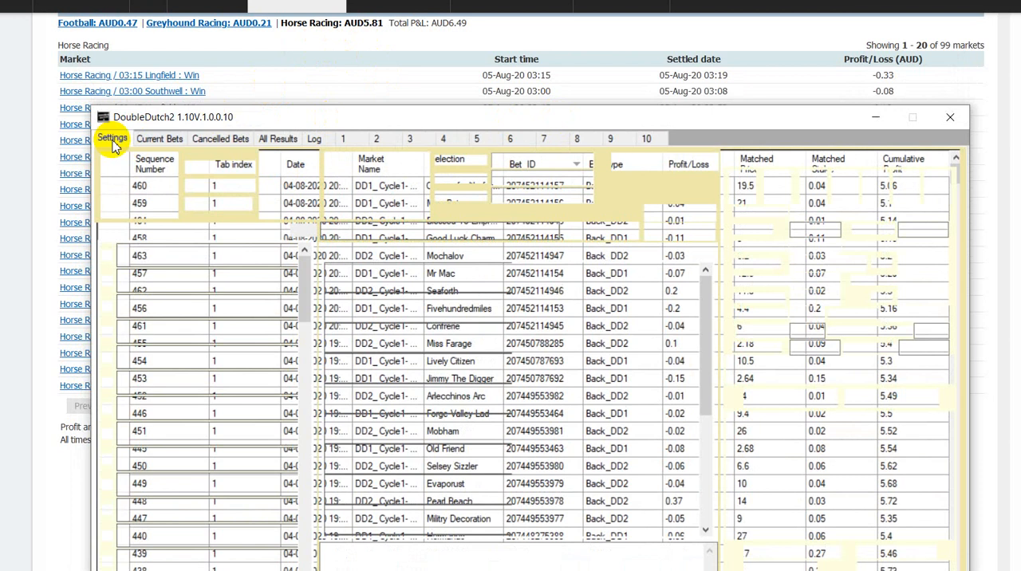
Step: Return DoubleDutch2 to the Settings view and move its window higher on screen
{"action": "left_click", "coordinate": [112, 138]}
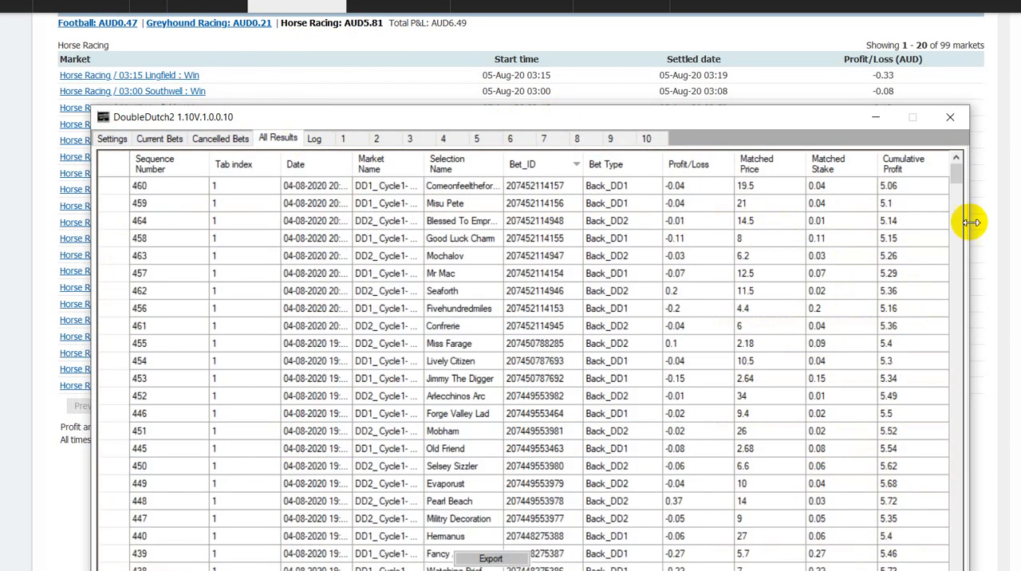
{"action": "mouse_move", "coordinate": [908, 185]}
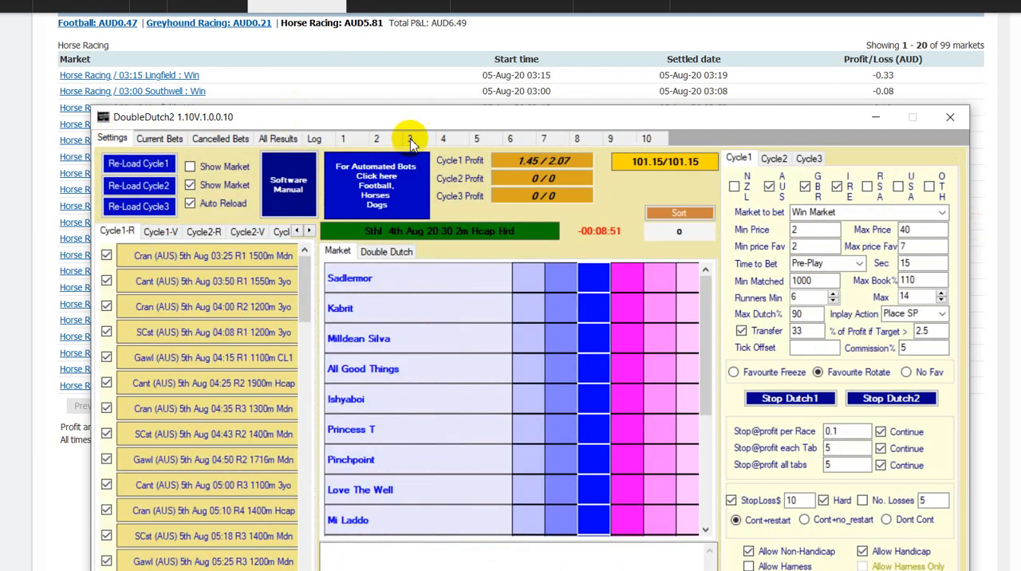
{"action": "mouse_move", "coordinate": [431, 119]}
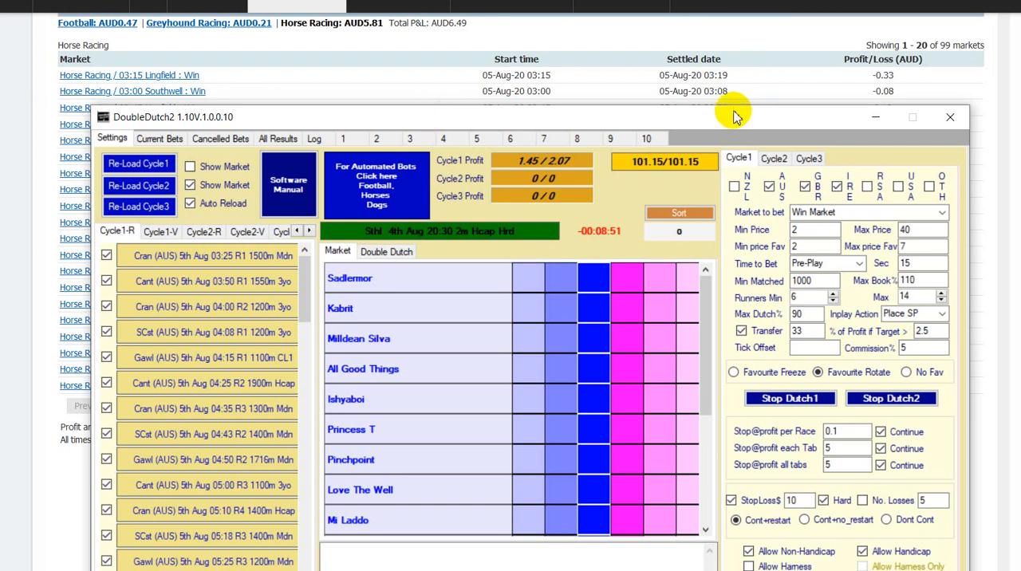
{"action": "left_click_drag", "start_coordinate": [734, 117], "coordinate": [728, 65]}
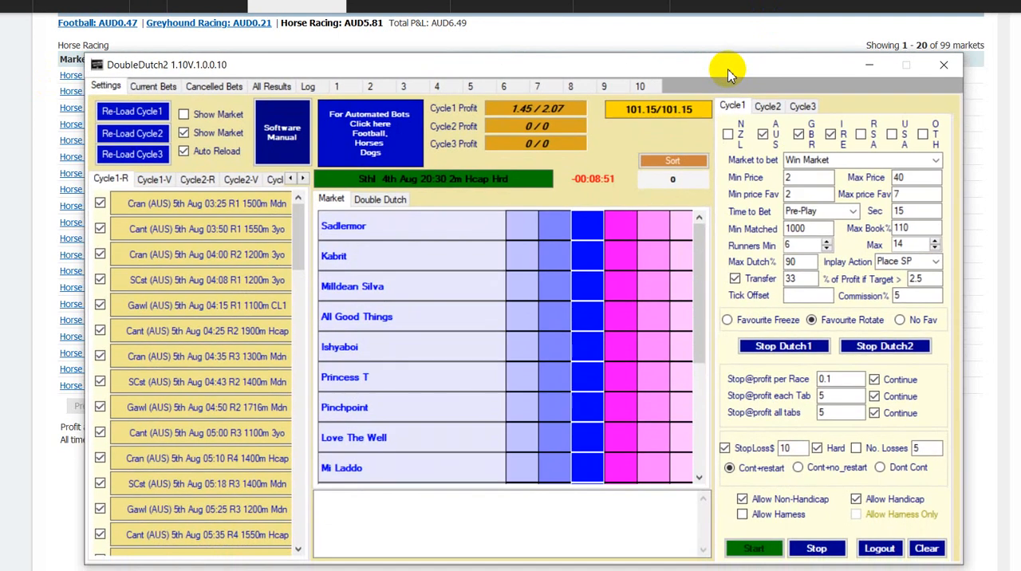